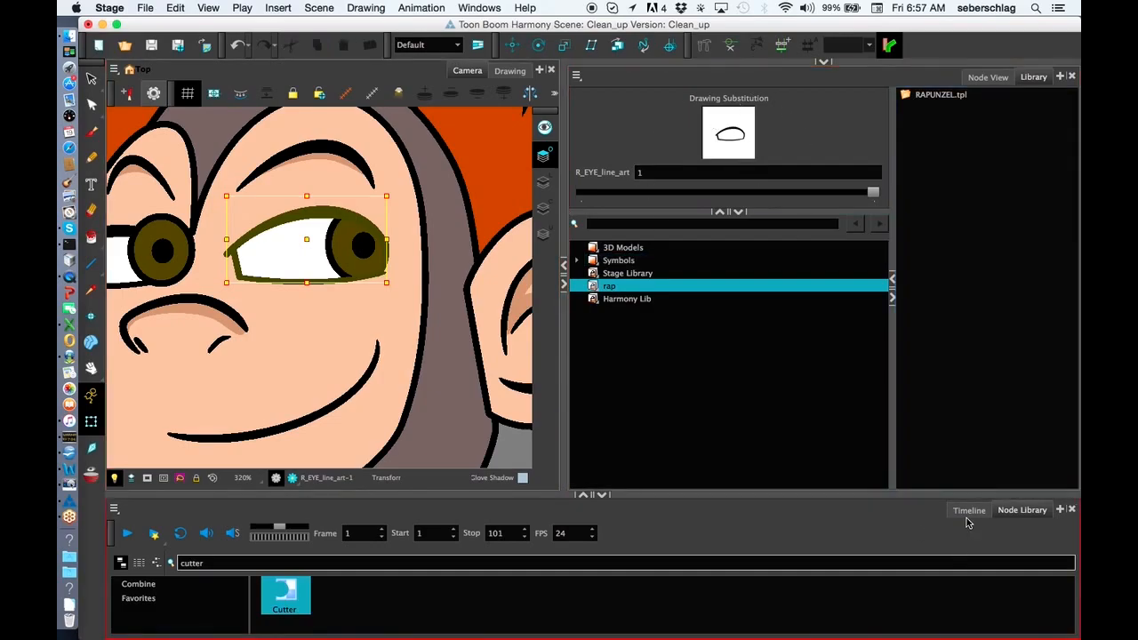
Step: Switch the bottom panel from the node library to the Timeline listing the rig's layers
{"action": "left_click", "coordinate": [969, 508]}
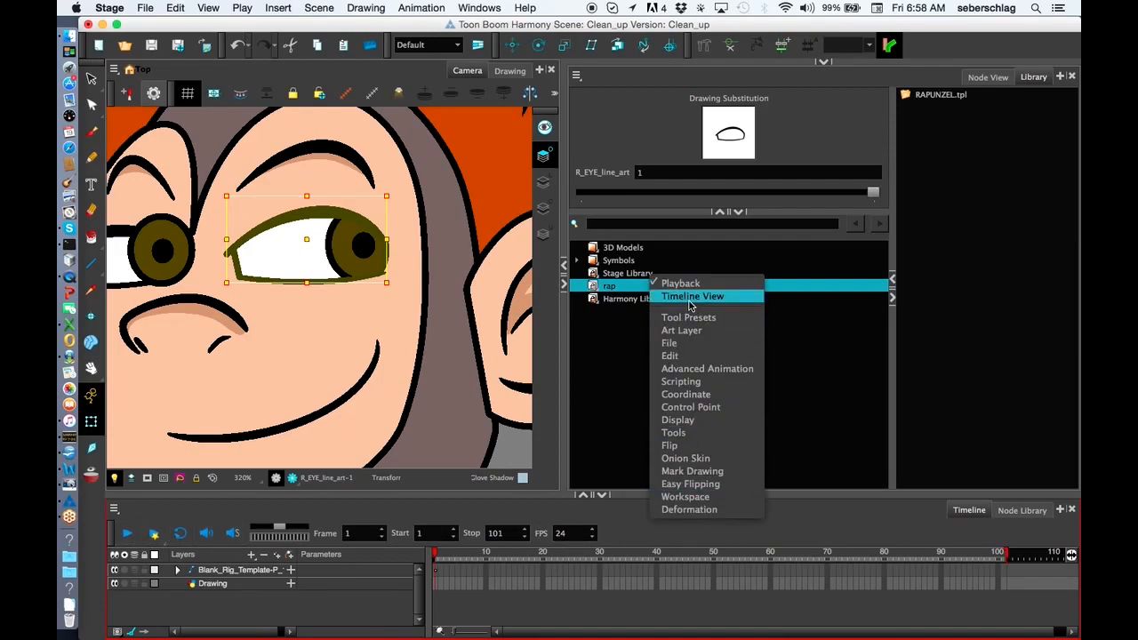
Step: Add the Timeline View toolbar with Create Empty Drawing and related drawing commands
{"action": "left_click", "coordinate": [692, 296]}
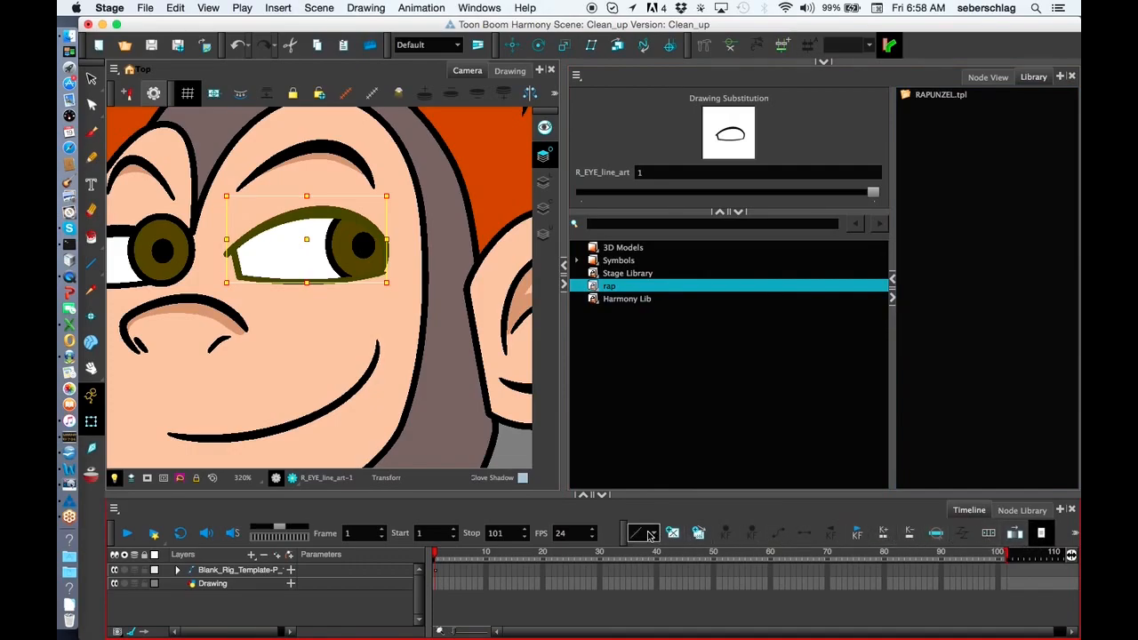
{"action": "mouse_move", "coordinate": [672, 534]}
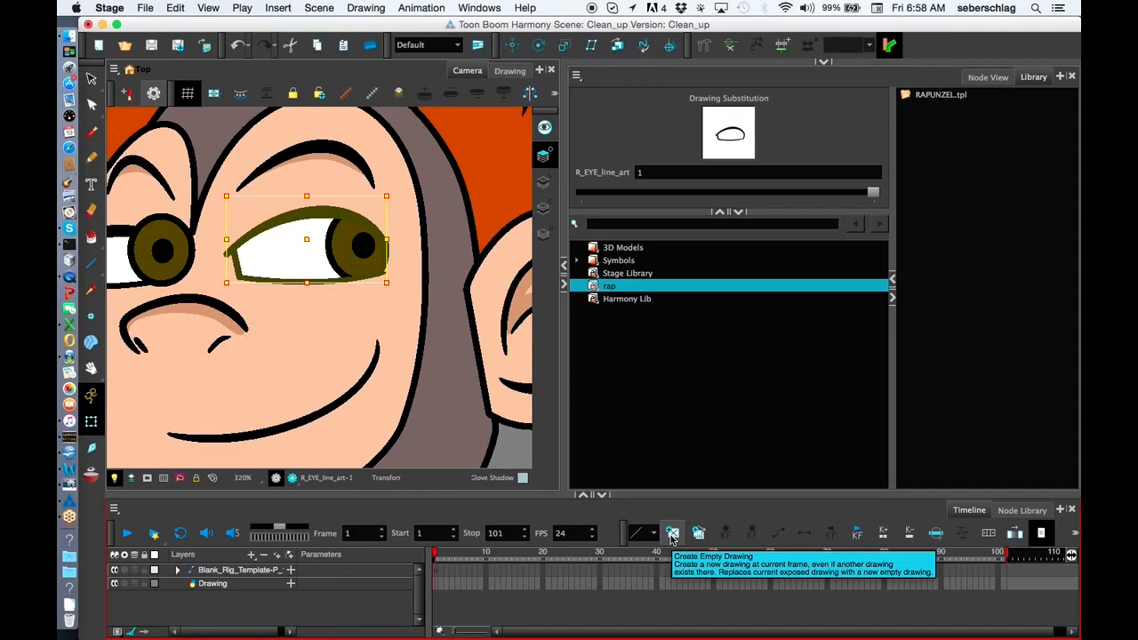
{"action": "mouse_move", "coordinate": [698, 533]}
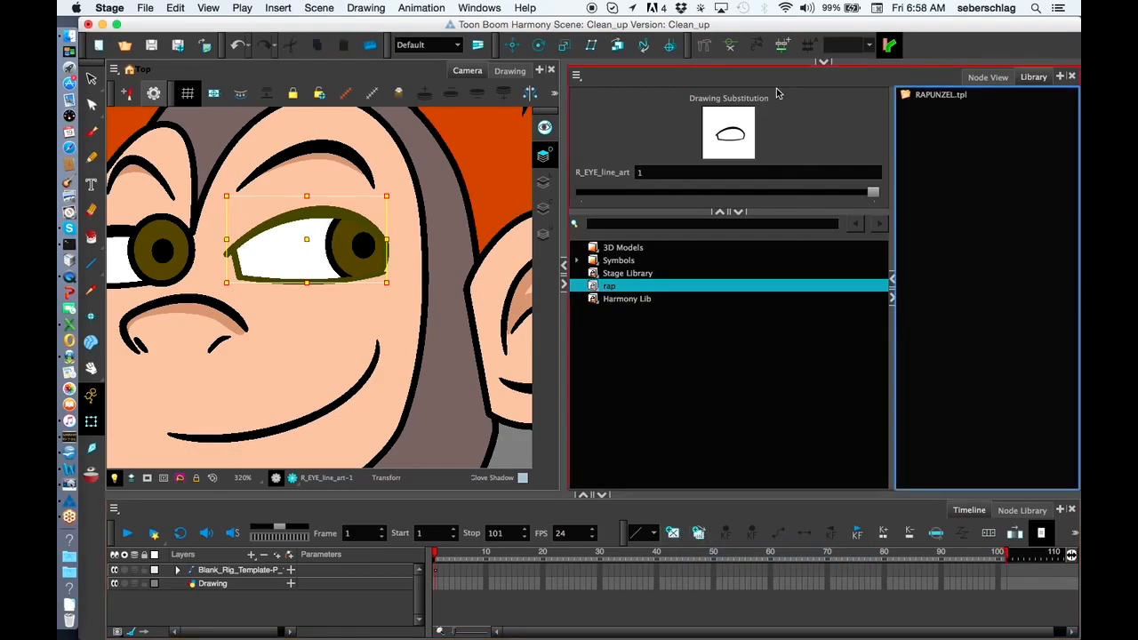
{"action": "mouse_move", "coordinate": [685, 196]}
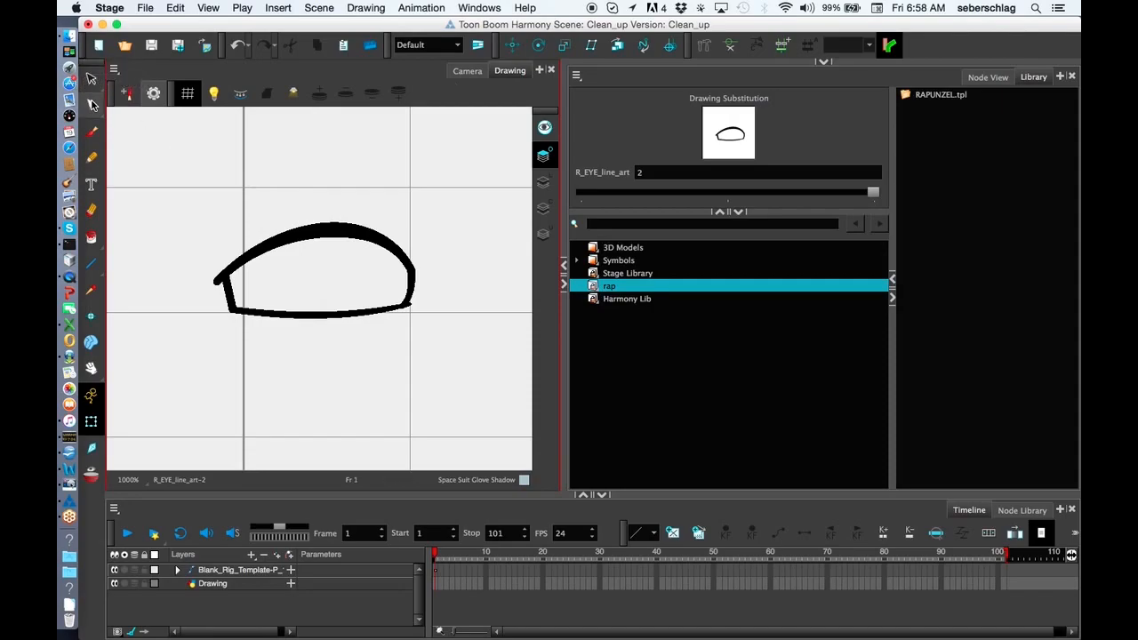
Step: Move the upper eyelid points with the Contour Editor and flatten the eye outline into a half-closed shape
{"action": "left_click", "coordinate": [89, 78]}
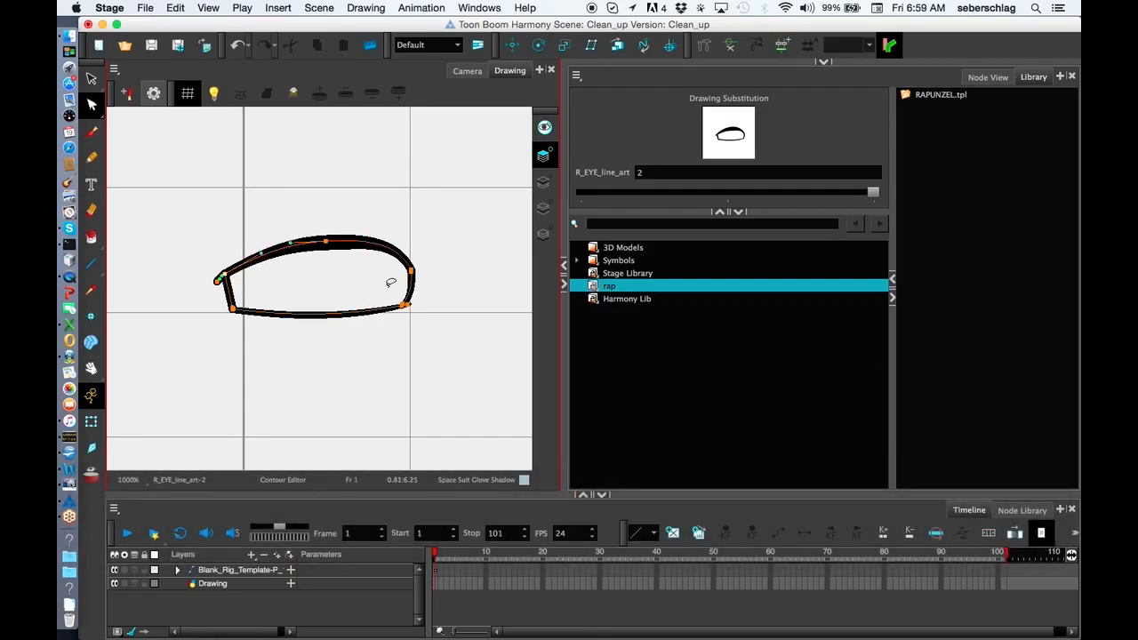
{"action": "left_click_drag", "start_coordinate": [390, 283], "coordinate": [413, 277]}
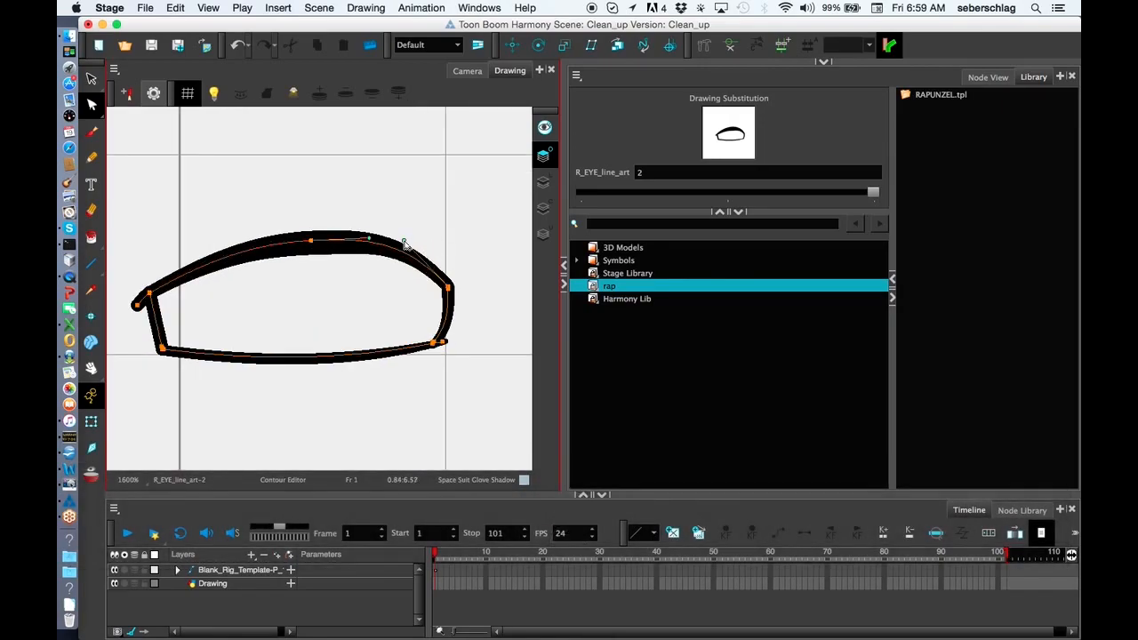
{"action": "left_click_drag", "start_coordinate": [875, 192], "coordinate": [729, 193]}
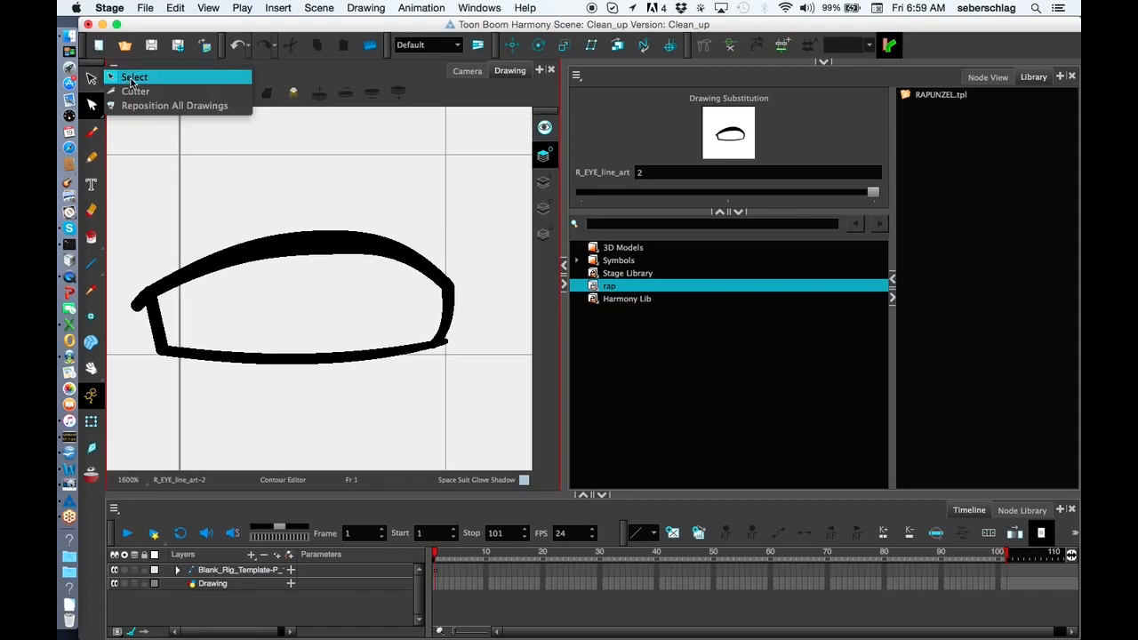
{"action": "left_click", "coordinate": [139, 75]}
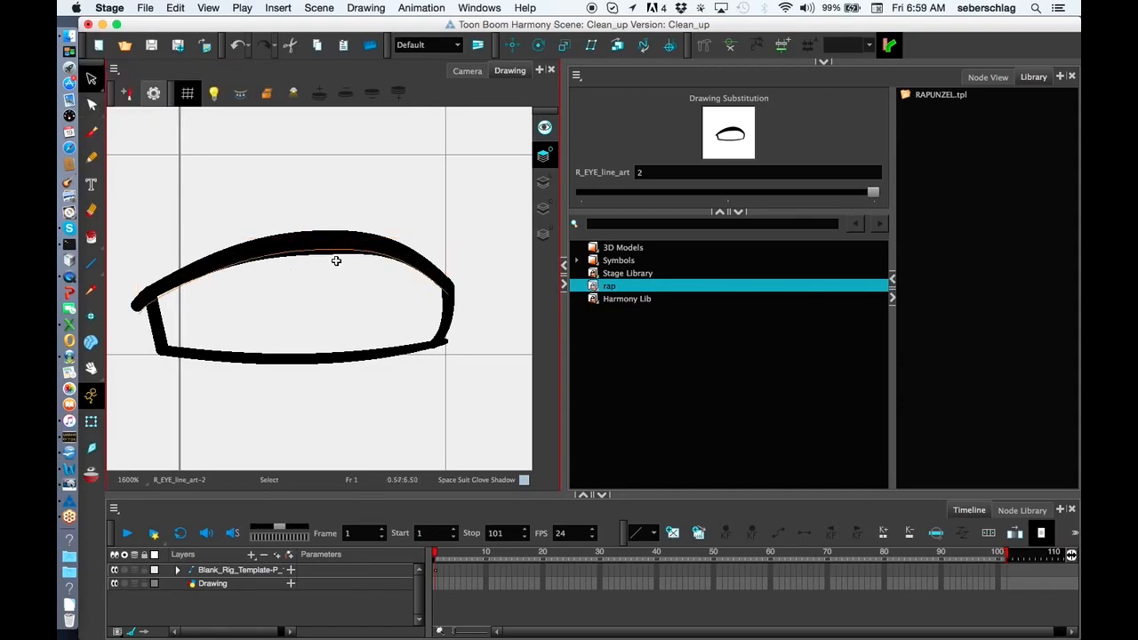
{"action": "left_click", "coordinate": [336, 260]}
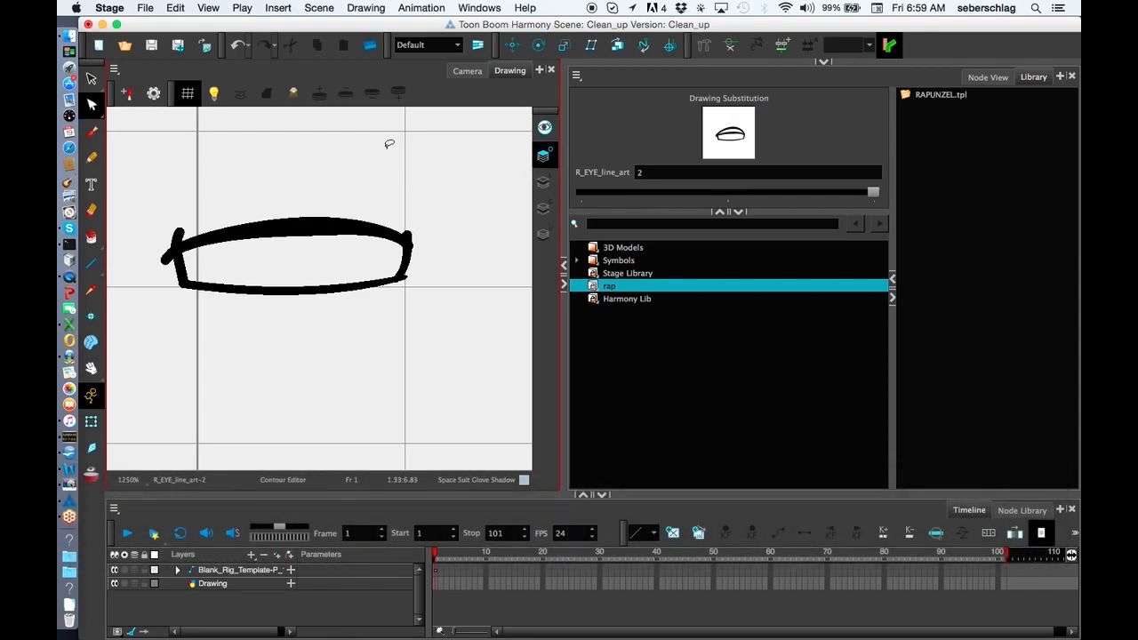
Step: Fill the half-closed right eye white and view it on the character's face in the Camera view
{"action": "left_click", "coordinate": [114, 67]}
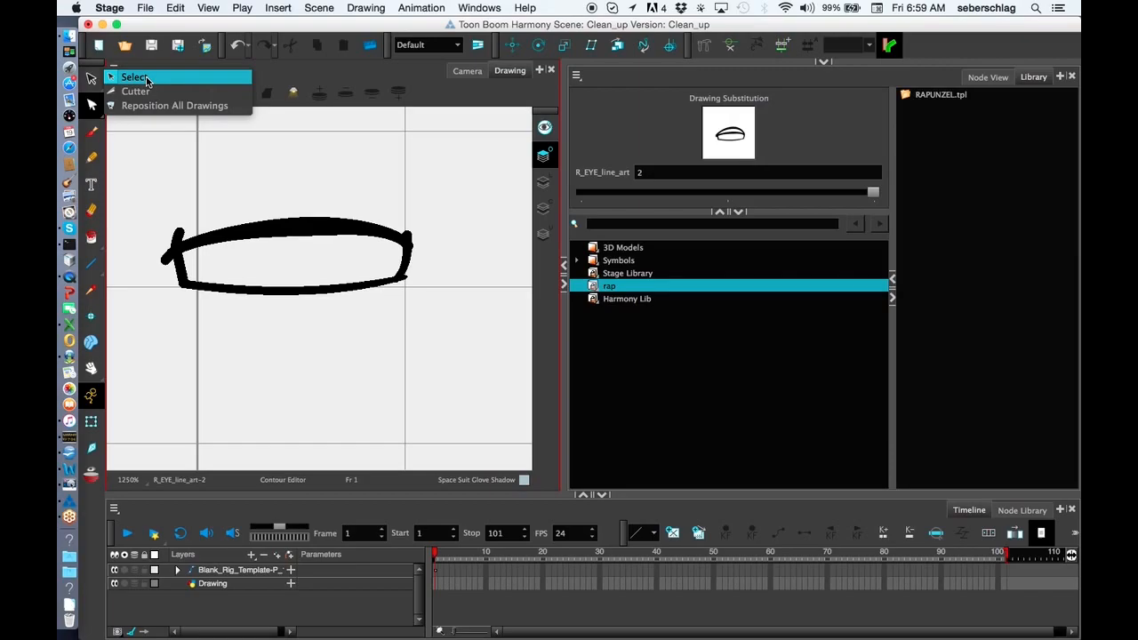
{"action": "left_click", "coordinate": [135, 78]}
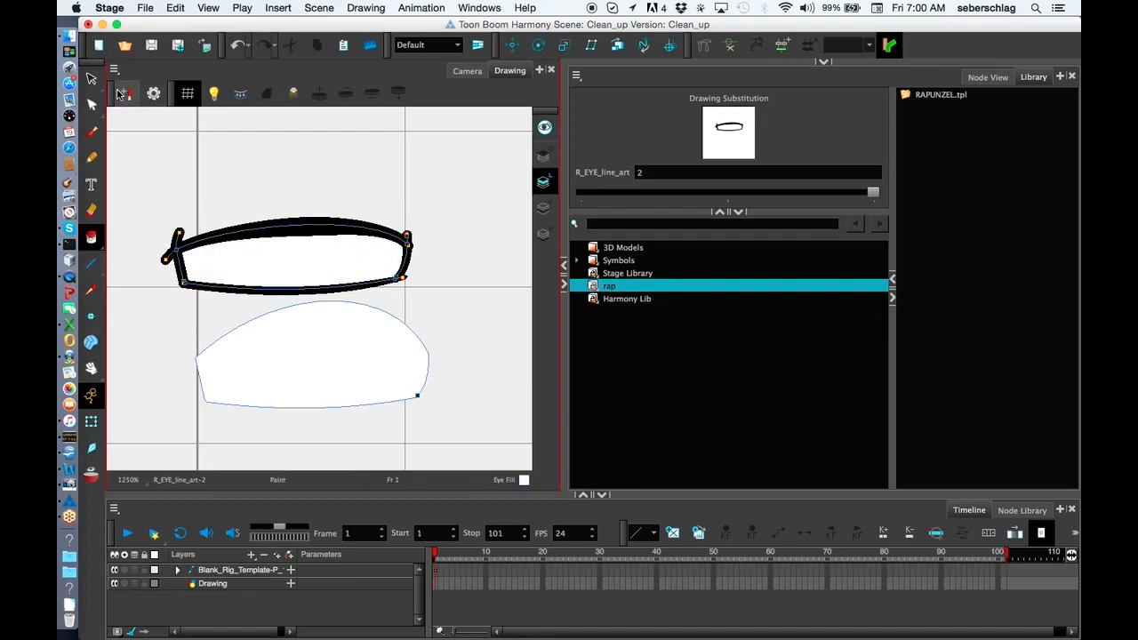
{"action": "left_click", "coordinate": [92, 78]}
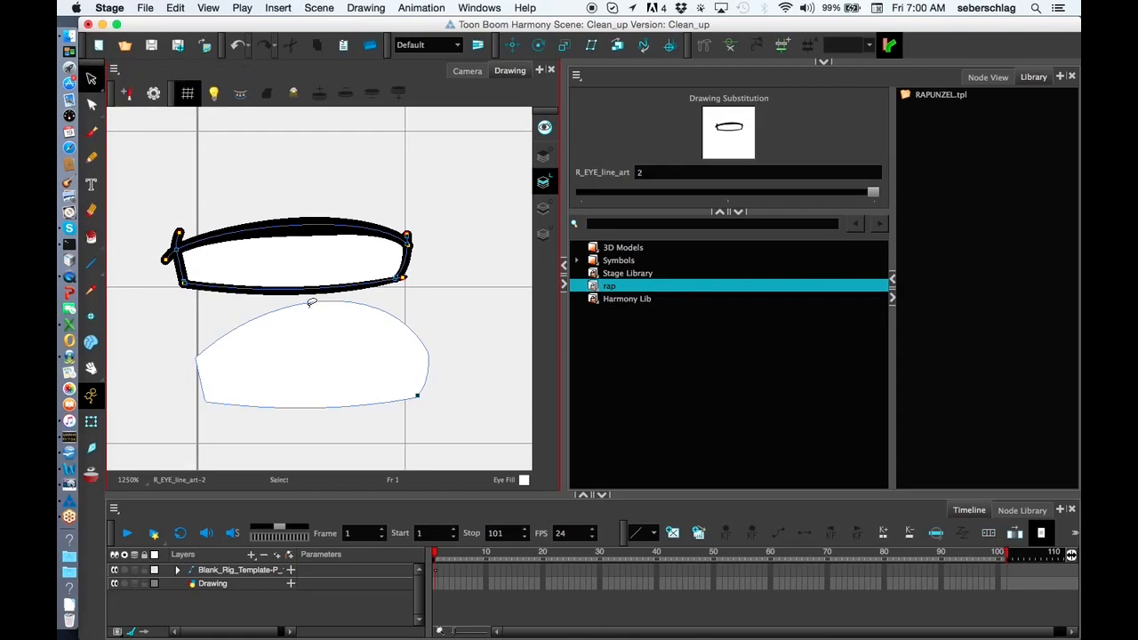
{"action": "left_click", "coordinate": [466, 71]}
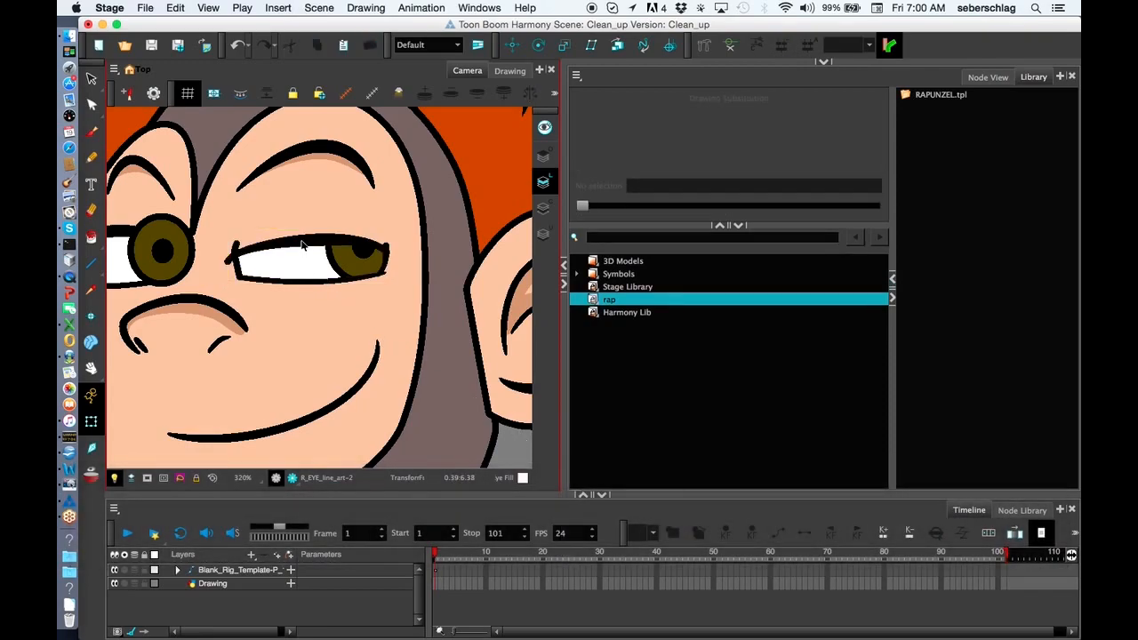
Step: Select the right eye on the character and duplicate it as R_EYE_line_art 3
{"action": "left_click", "coordinate": [302, 242]}
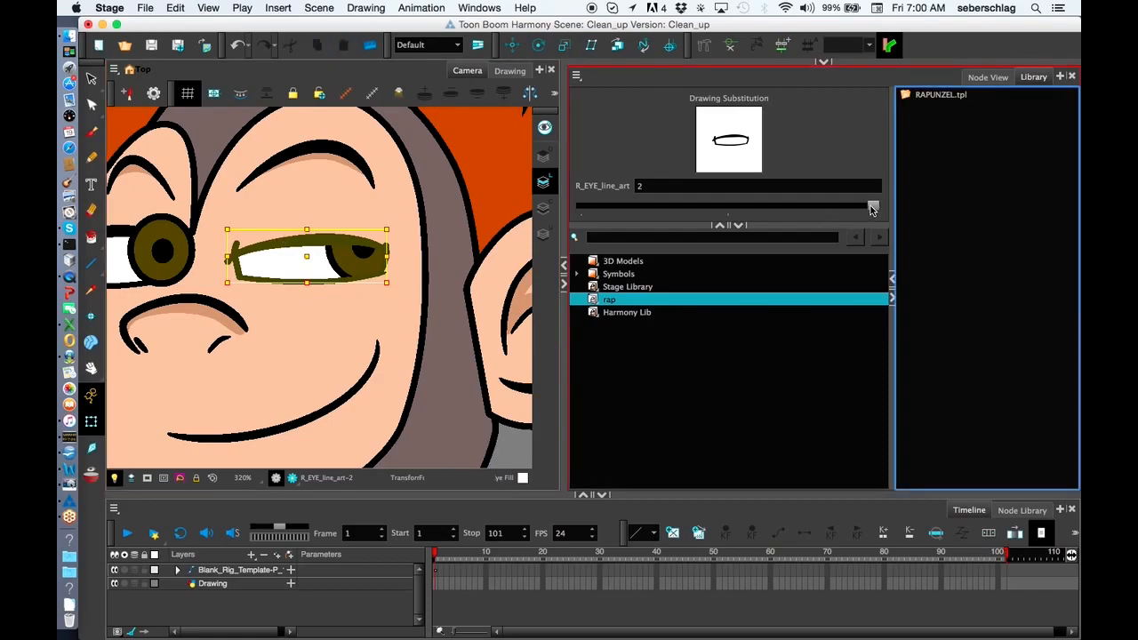
{"action": "mouse_move", "coordinate": [738, 217]}
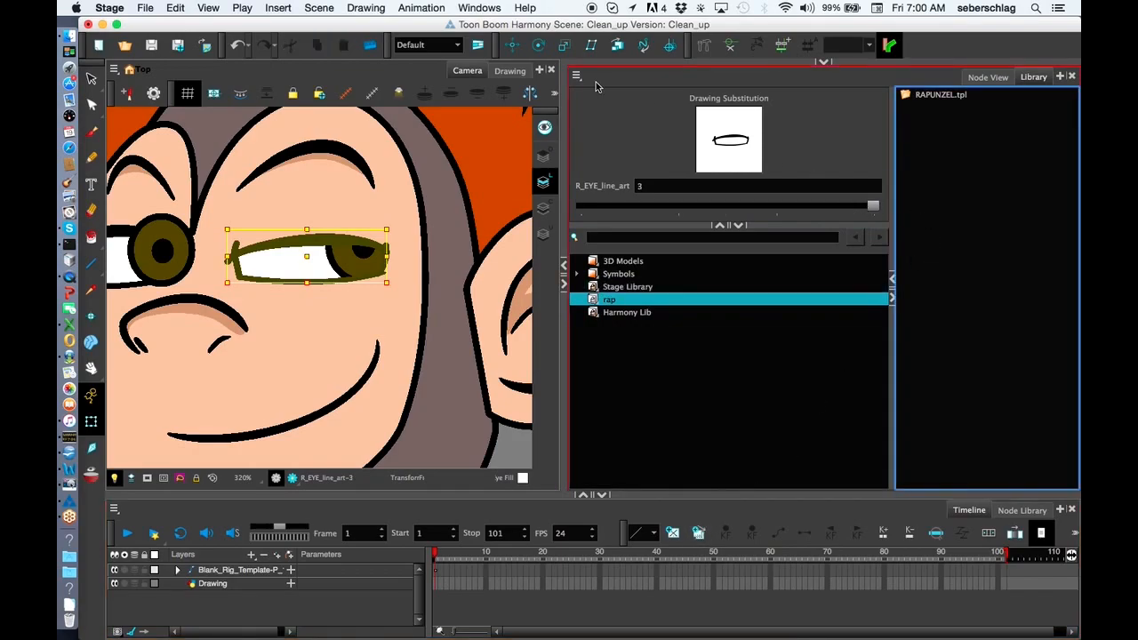
Step: Edit drawing 3, selecting the half-closed eye strokes to replace them with a single curved closed-lid line
{"action": "left_click", "coordinate": [508, 71]}
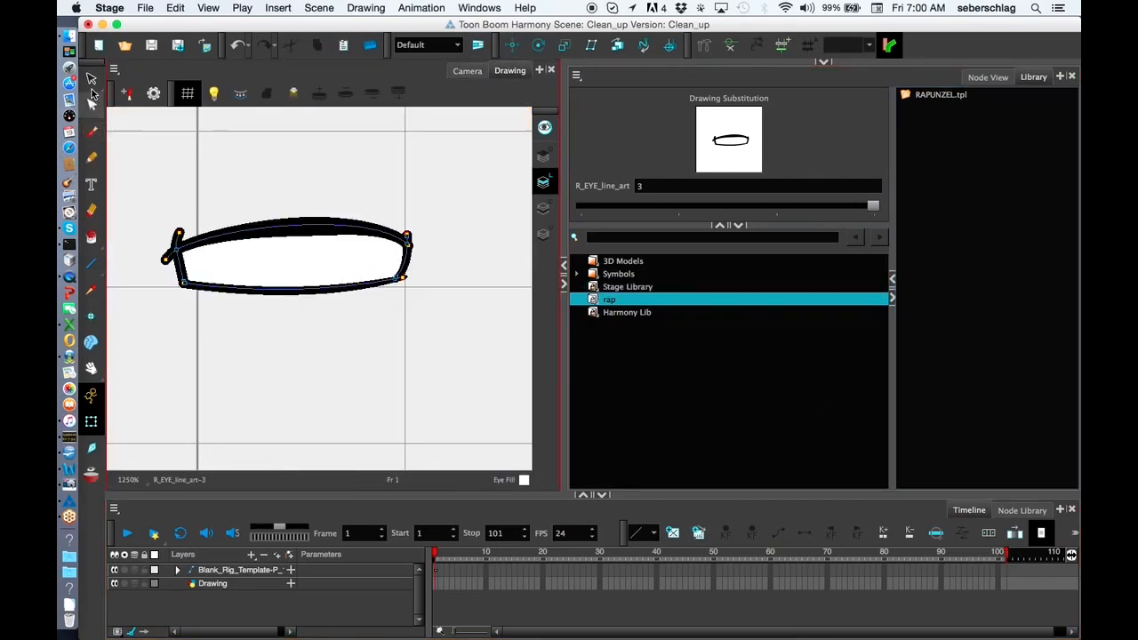
{"action": "left_click", "coordinate": [92, 79]}
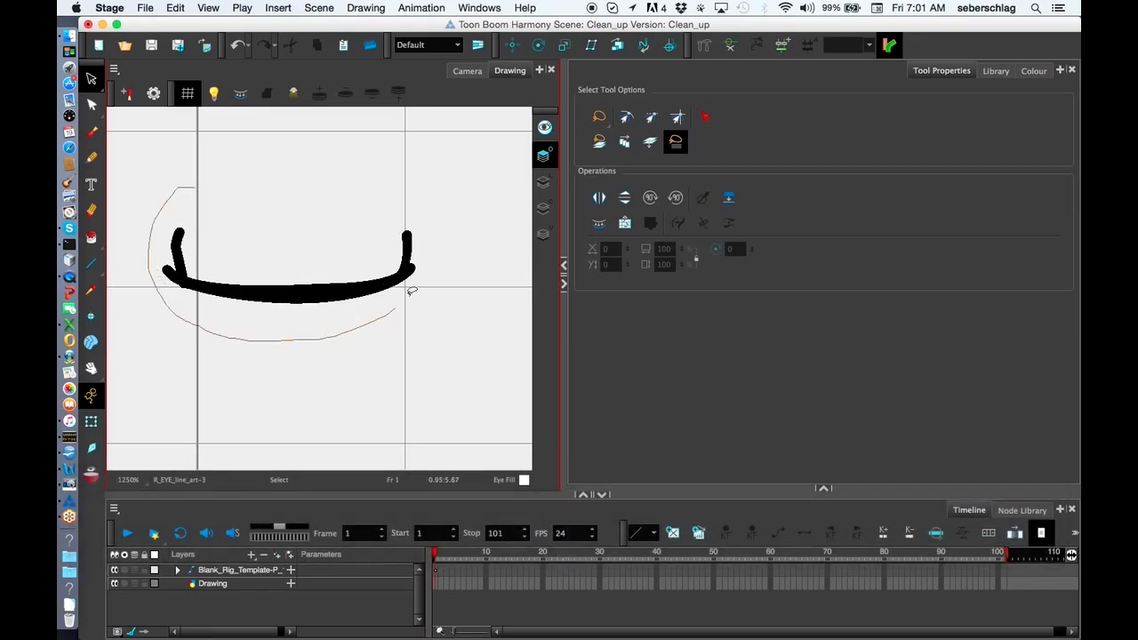
{"action": "key", "text": "cmd+c"}
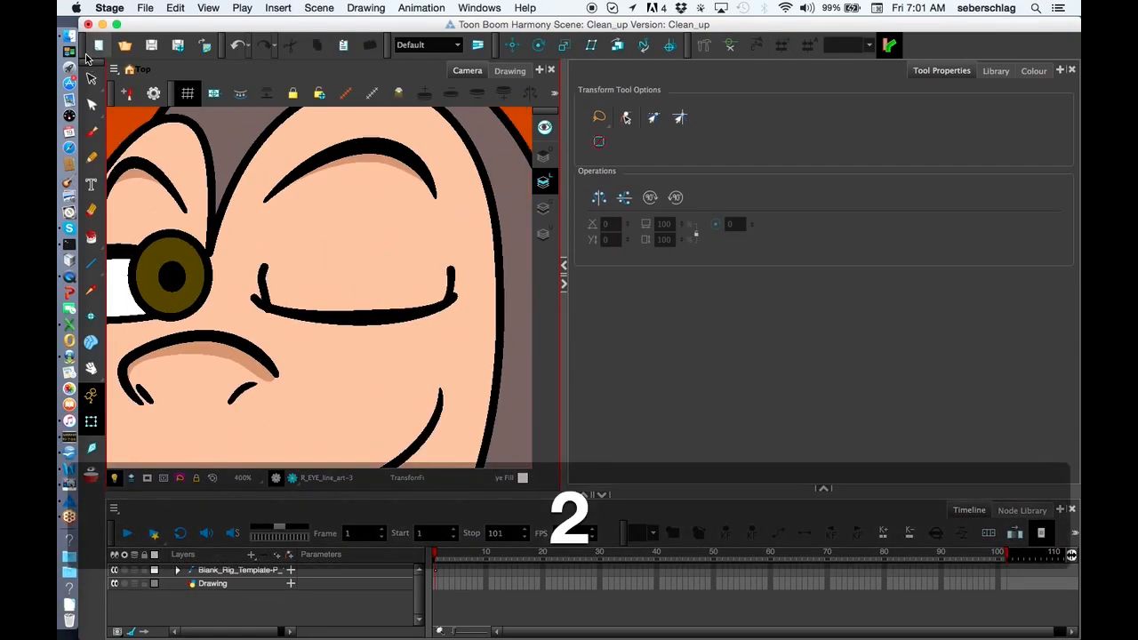
Step: Taper the closed lid line's tip thickness with the Pencil Editor, then reselect the right eye on the character
{"action": "left_click", "coordinate": [89, 78]}
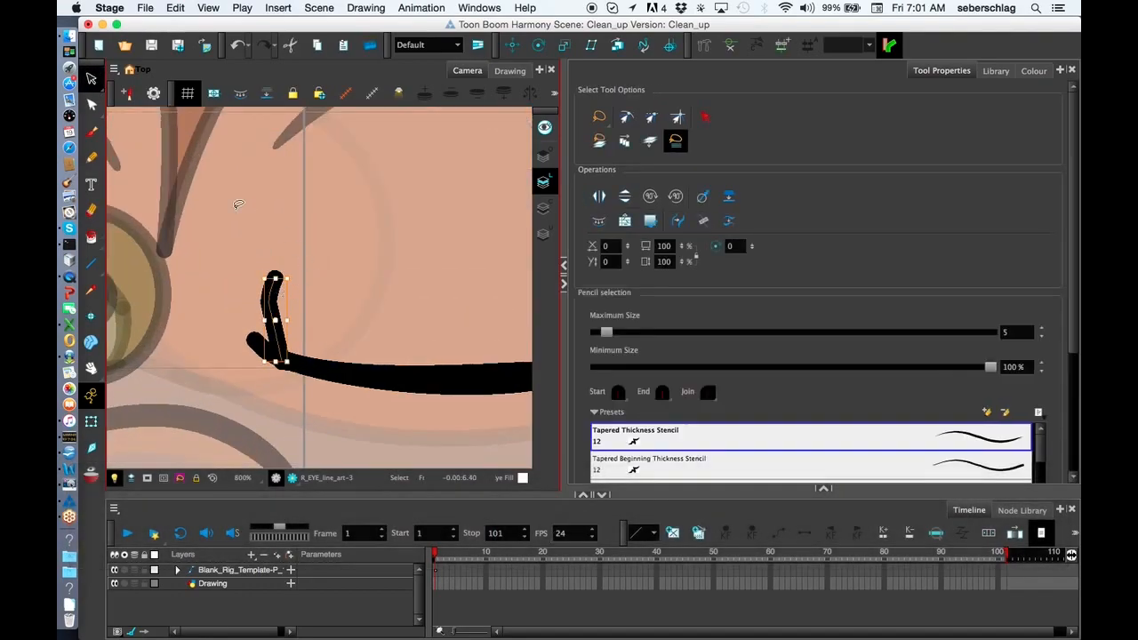
{"action": "left_click", "coordinate": [93, 78]}
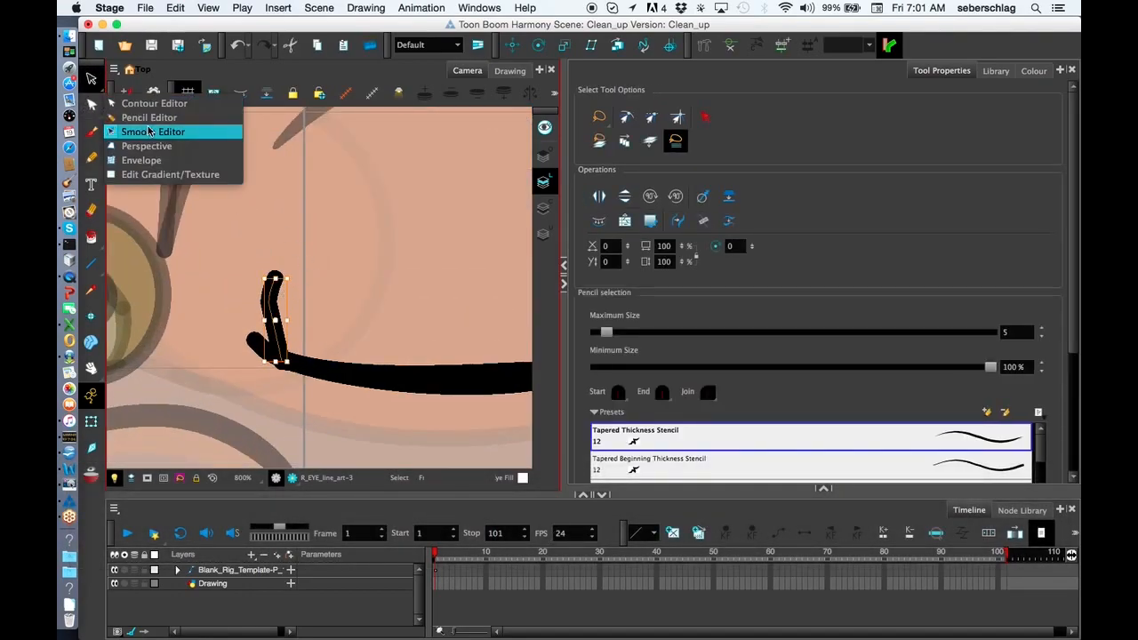
{"action": "left_click", "coordinate": [153, 132]}
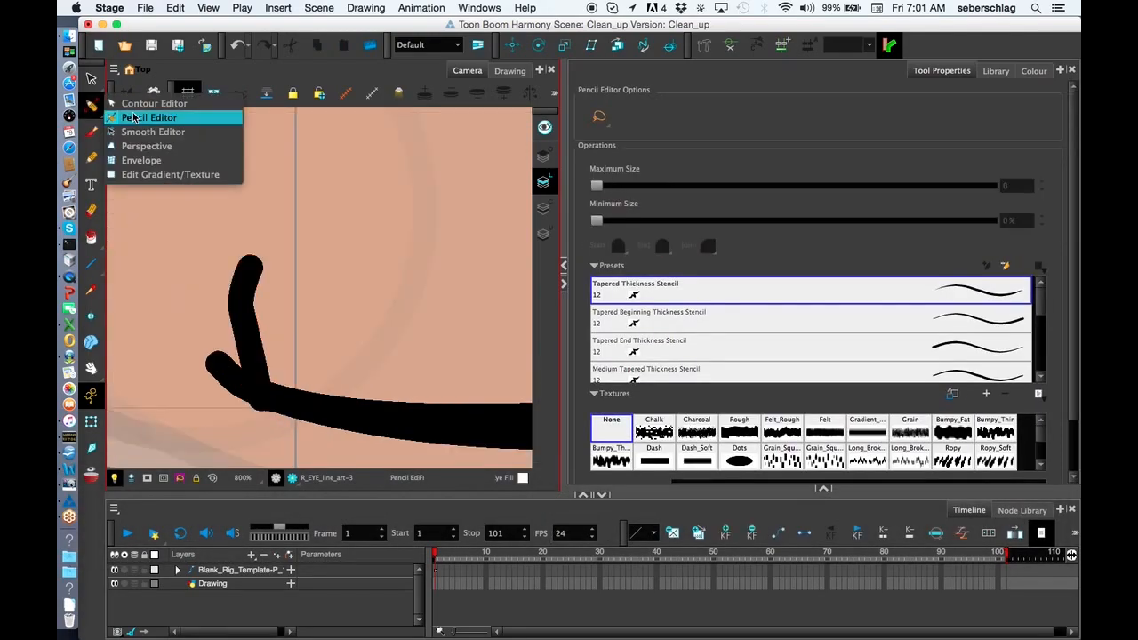
{"action": "left_click", "coordinate": [149, 118]}
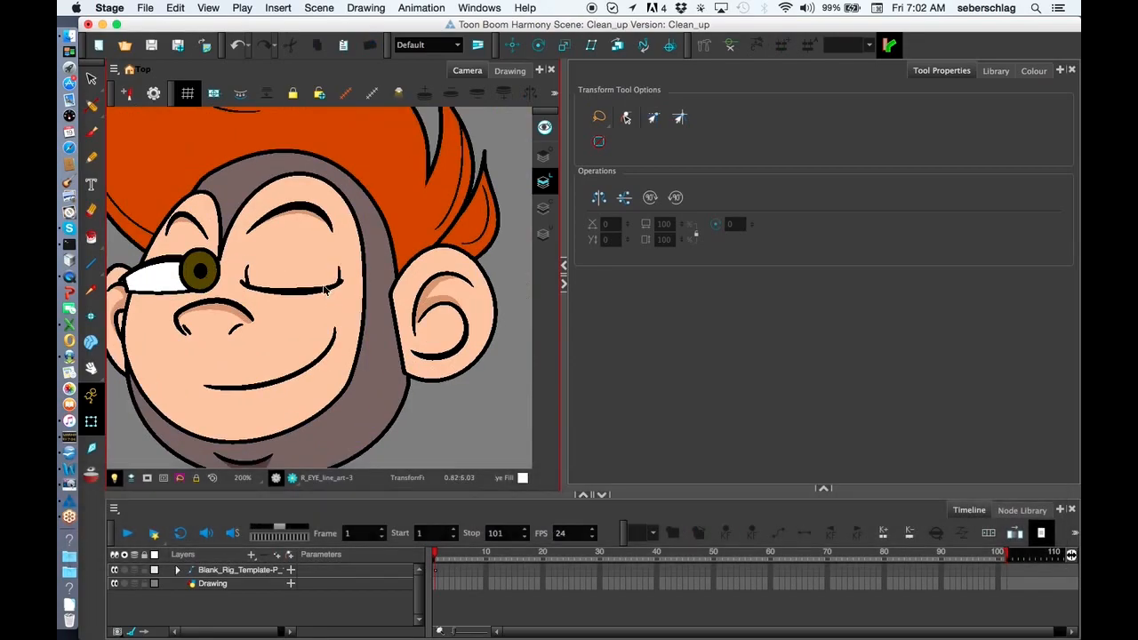
{"action": "left_click", "coordinate": [288, 276]}
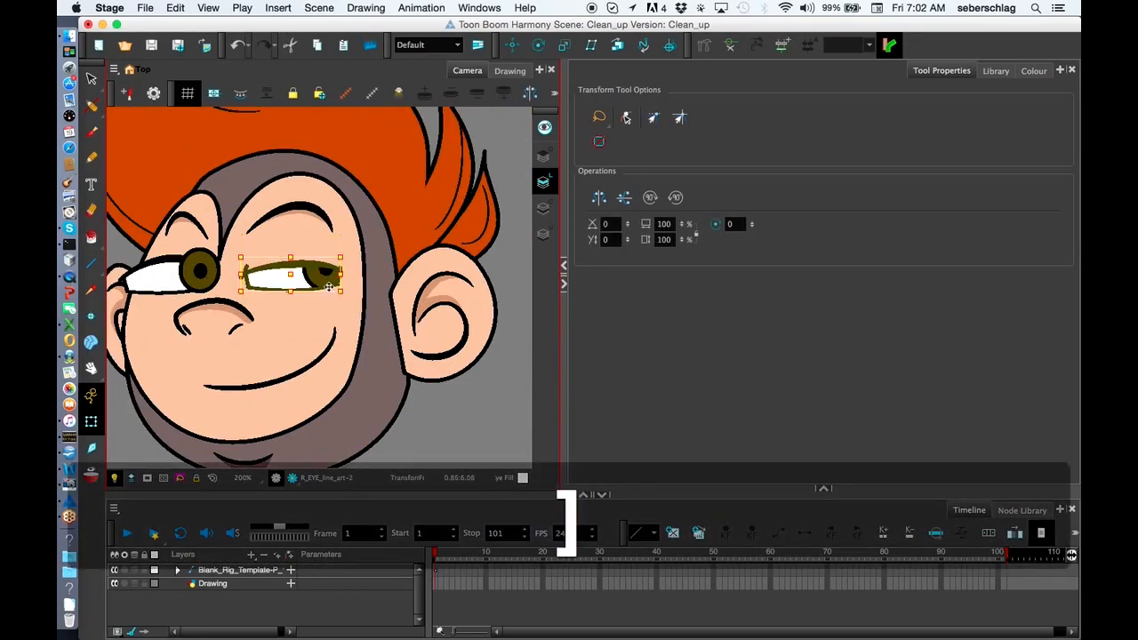